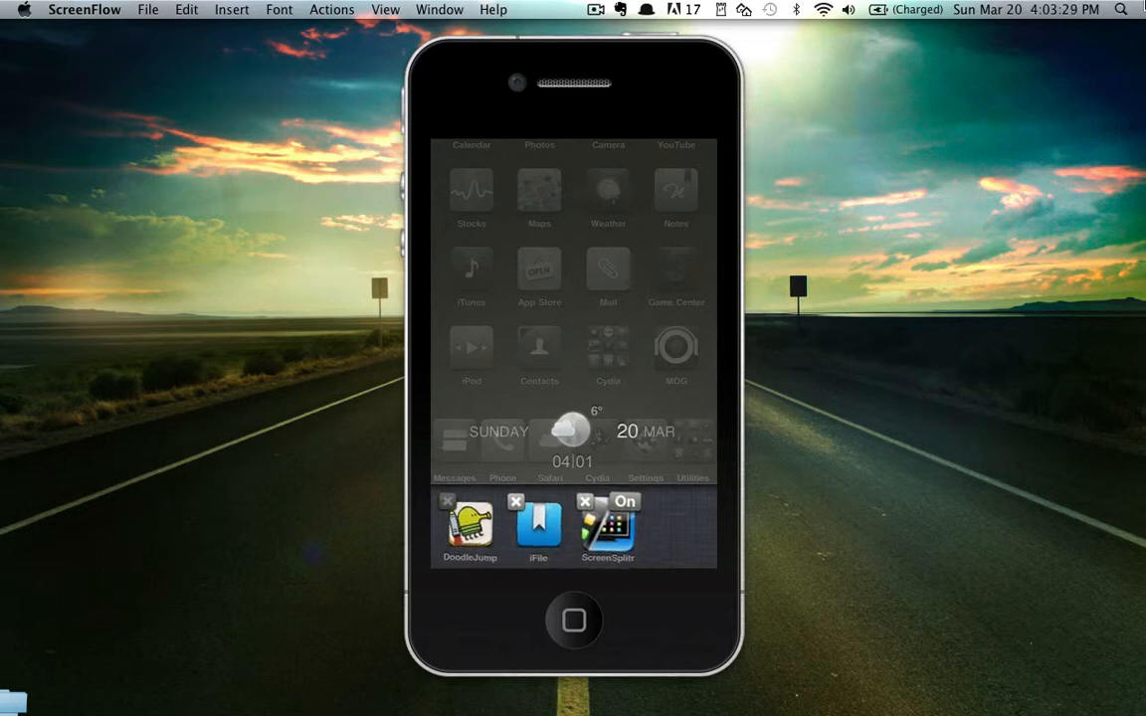
Dismiss the recent apps tray to return to the plain home screen
left_click(446, 500)
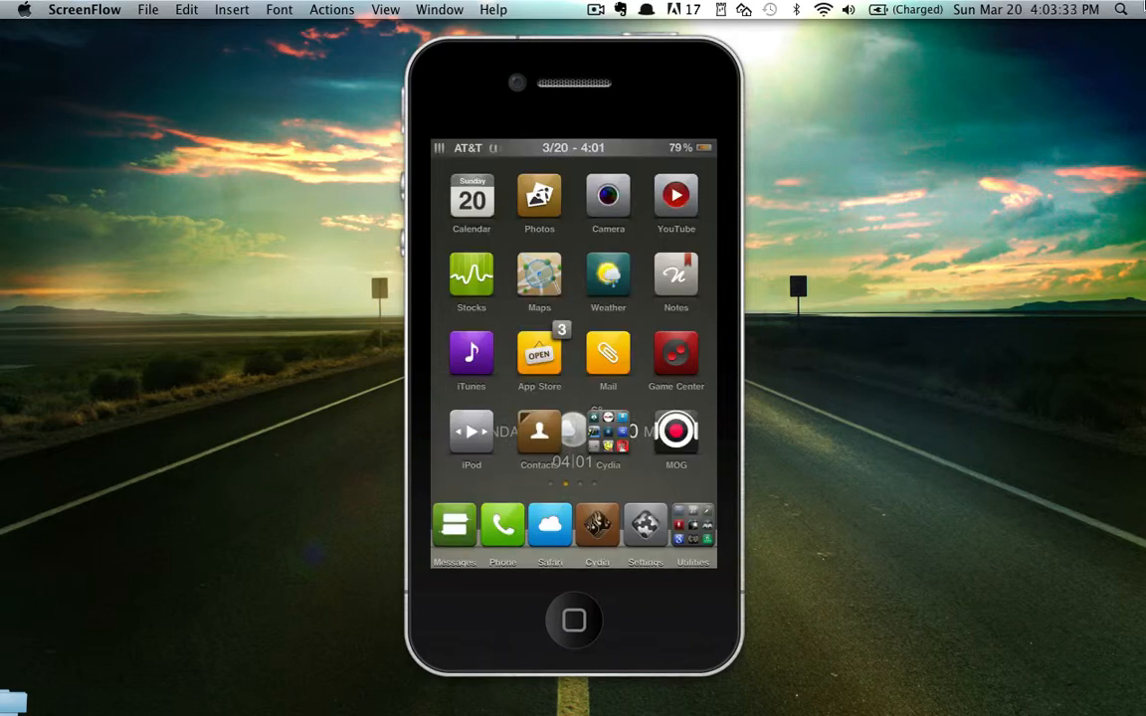
In iFile's Applications folder, enter the app container ending E2B8263A94CA and its Library folder
left_click(608, 433)
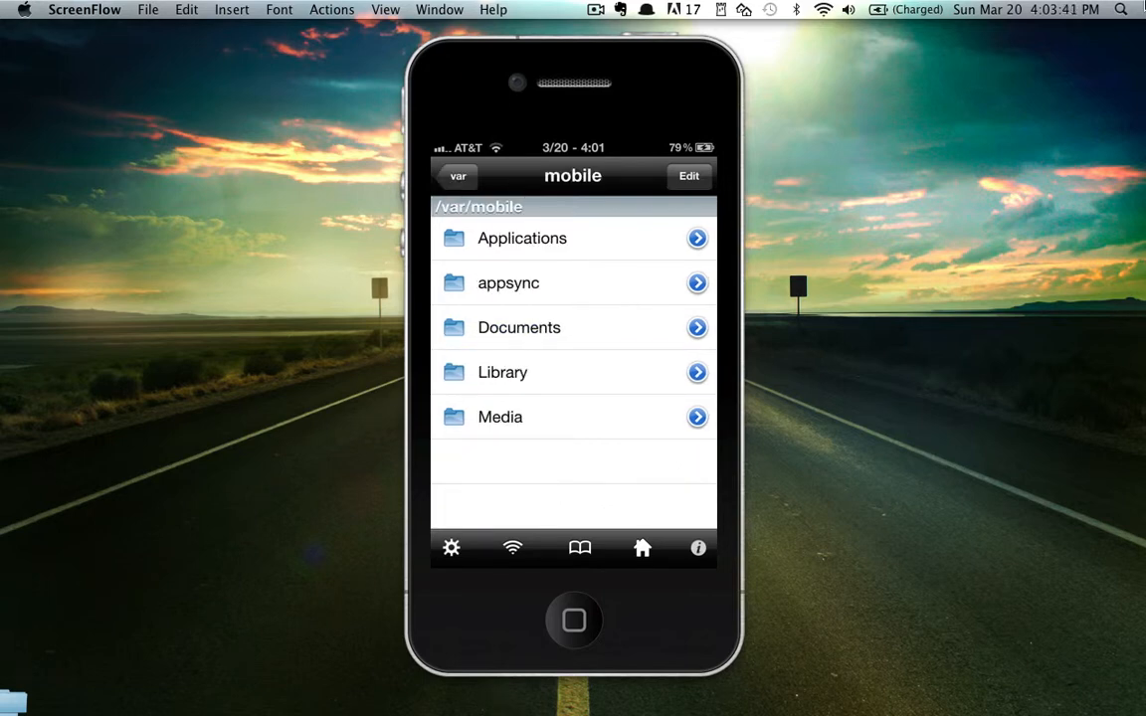
left_click(523, 238)
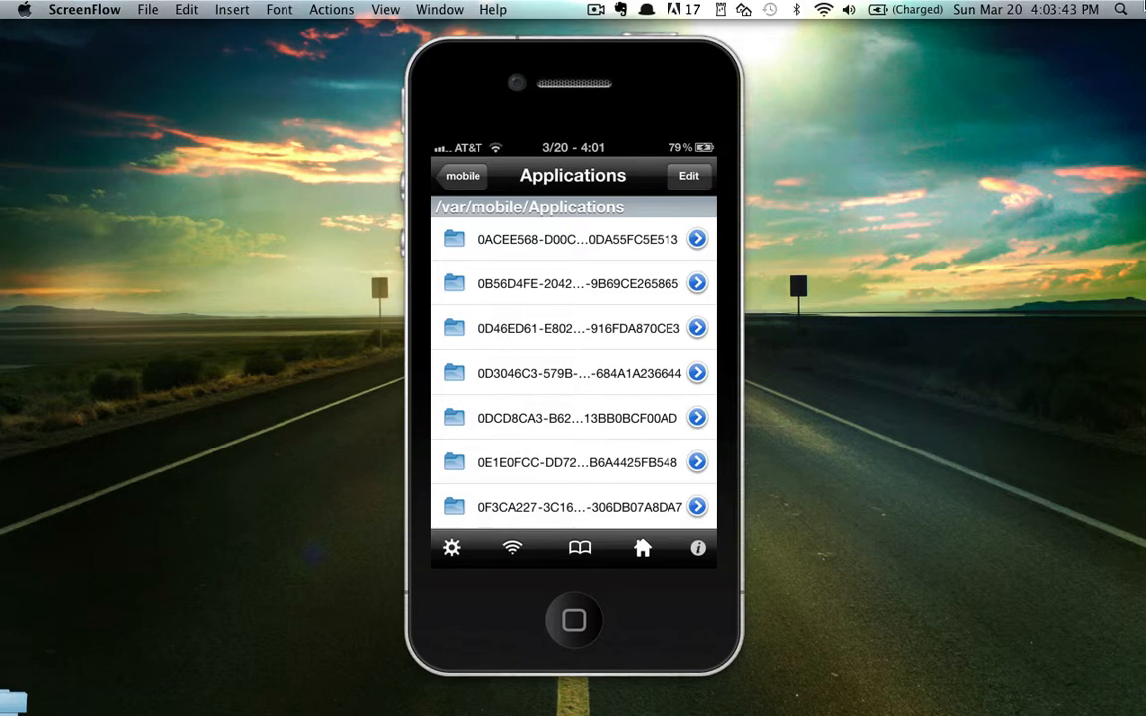
scroll("down", 3)
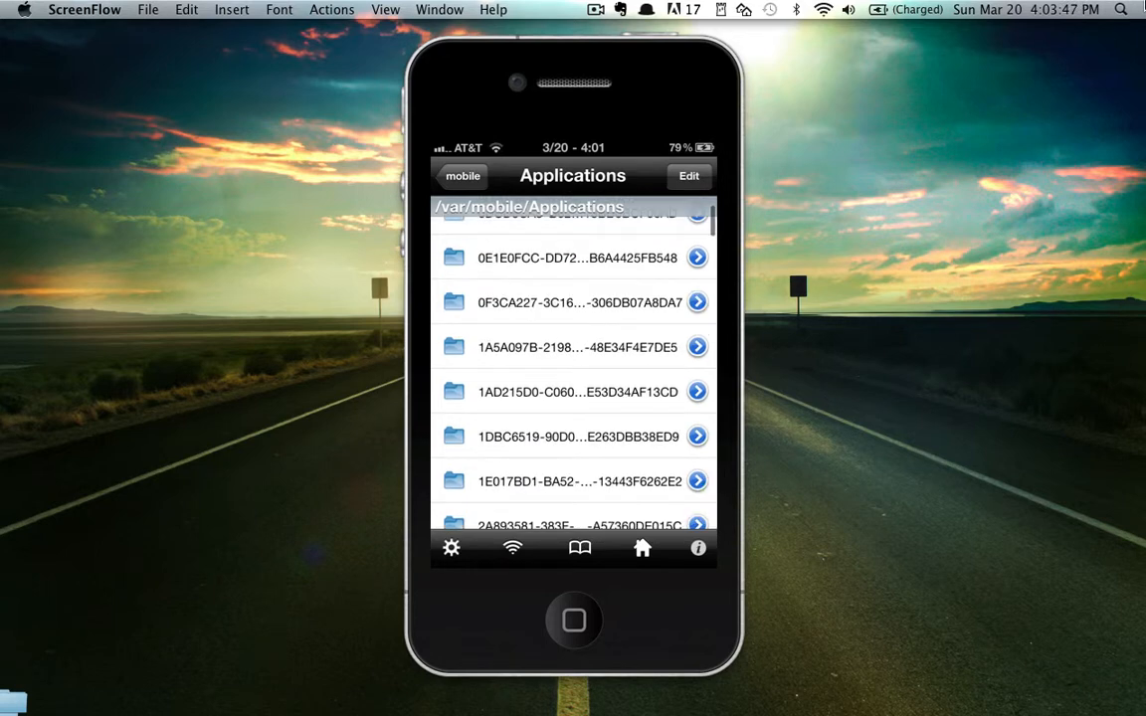
scroll("down", 3)
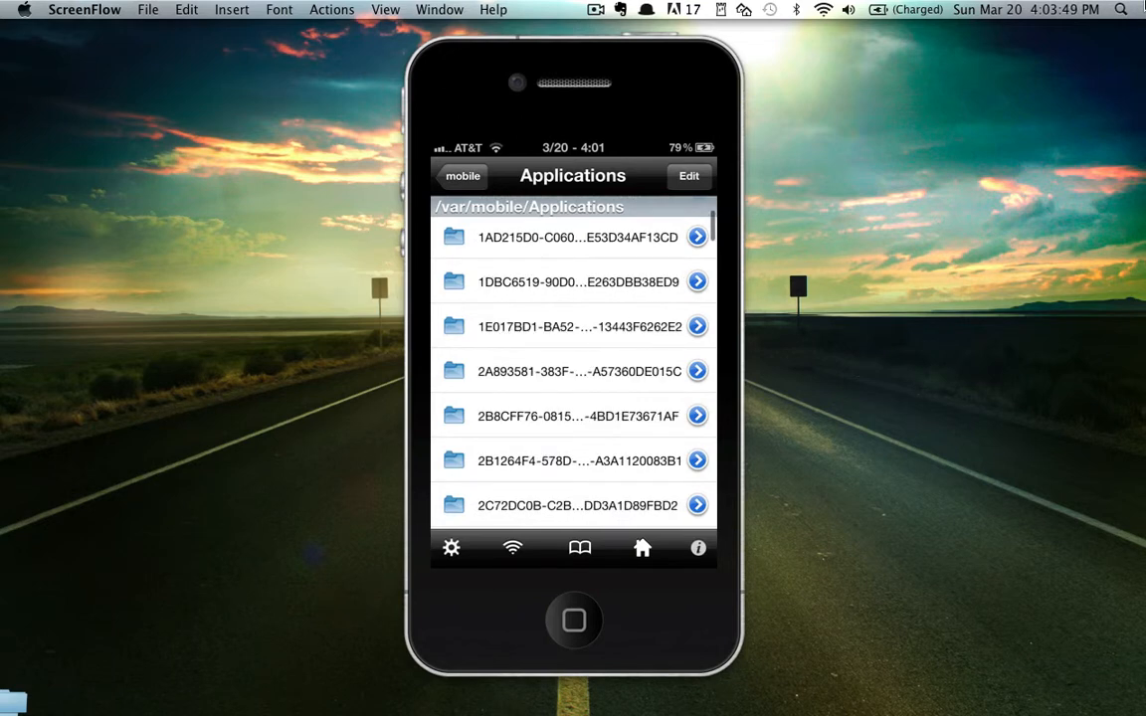
scroll("down", 3)
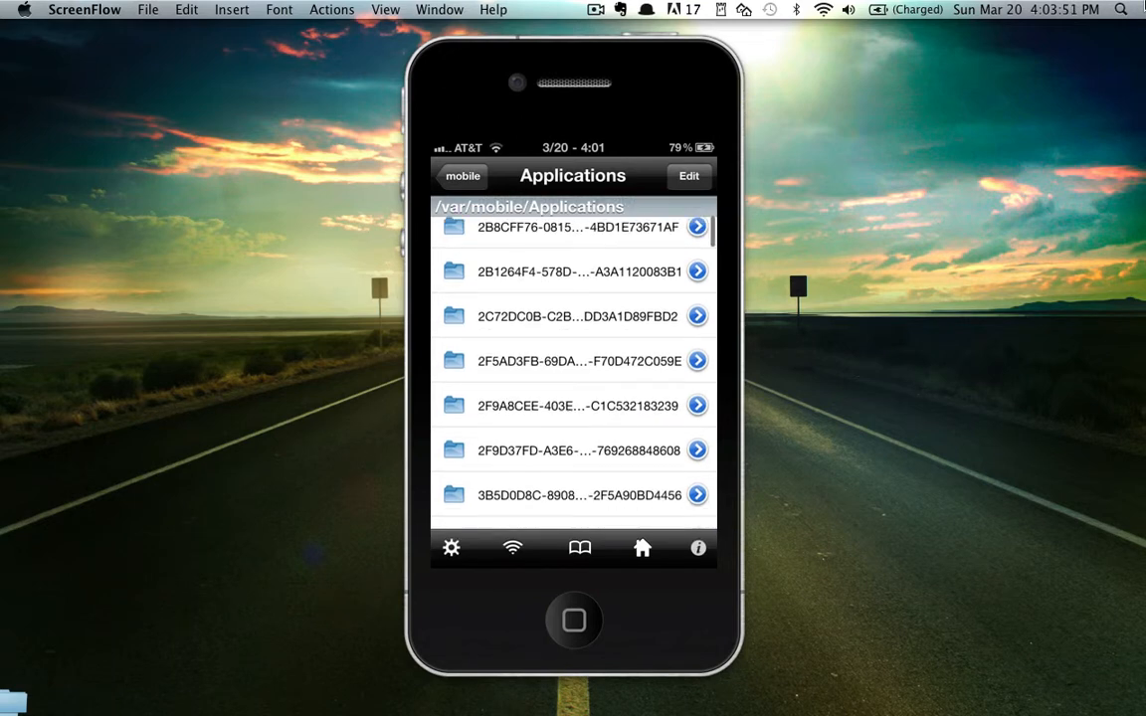
scroll("down", 3)
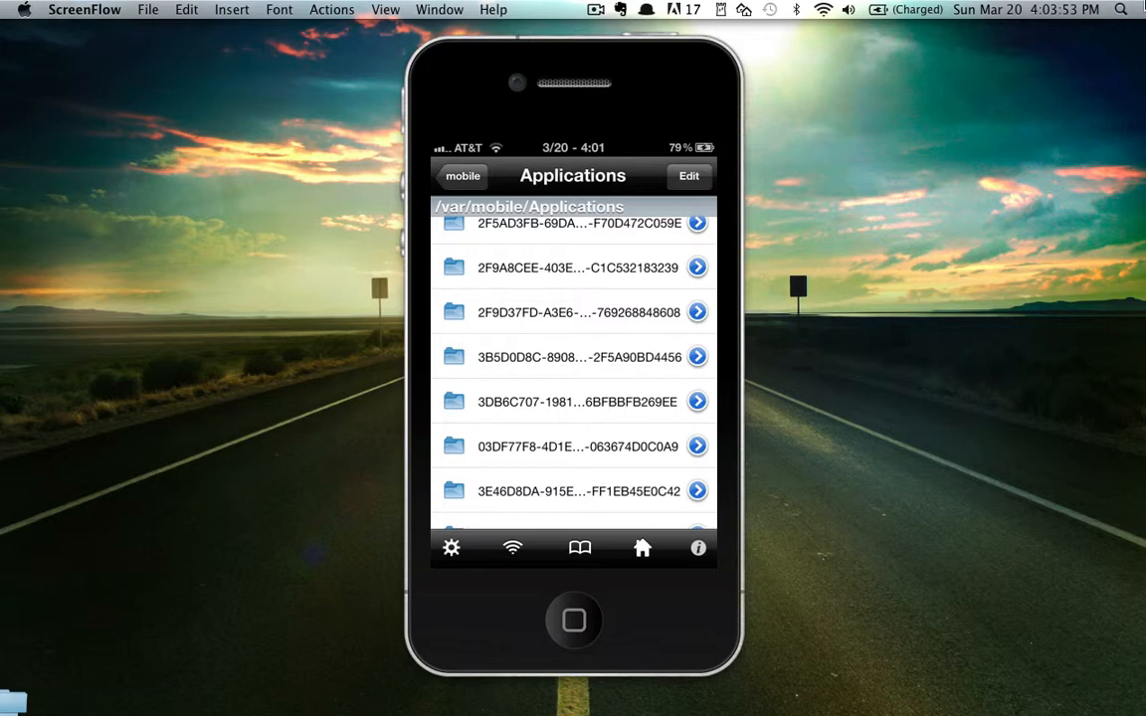
scroll("down", 3)
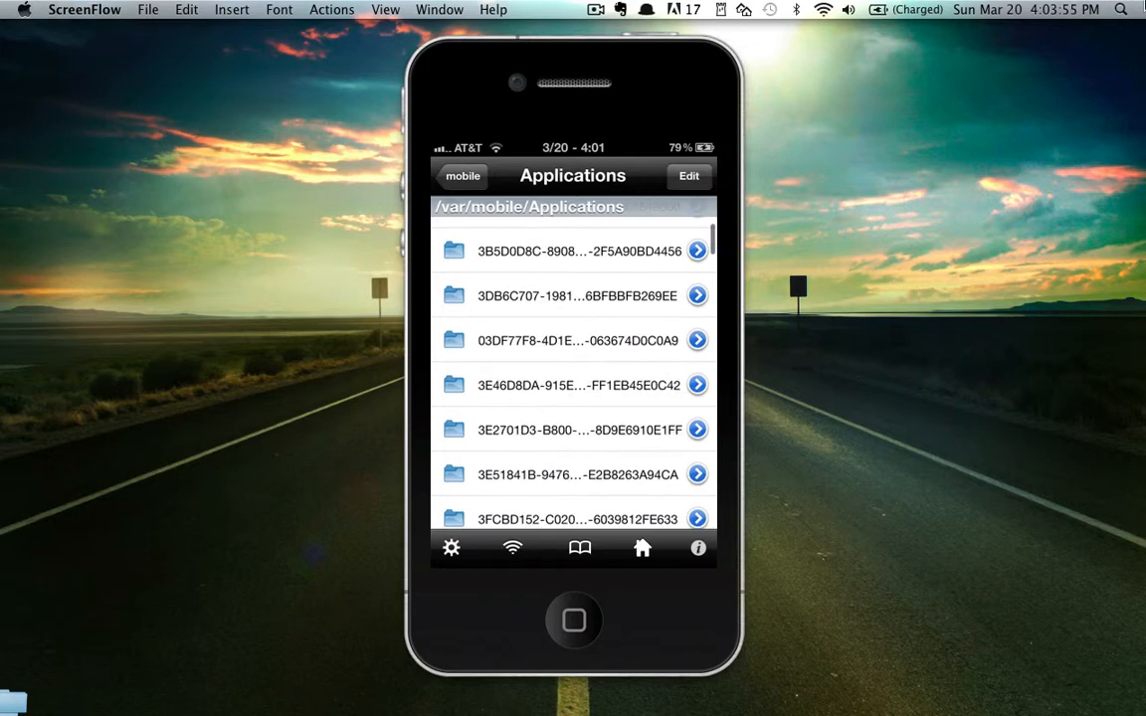
scroll("down", 3)
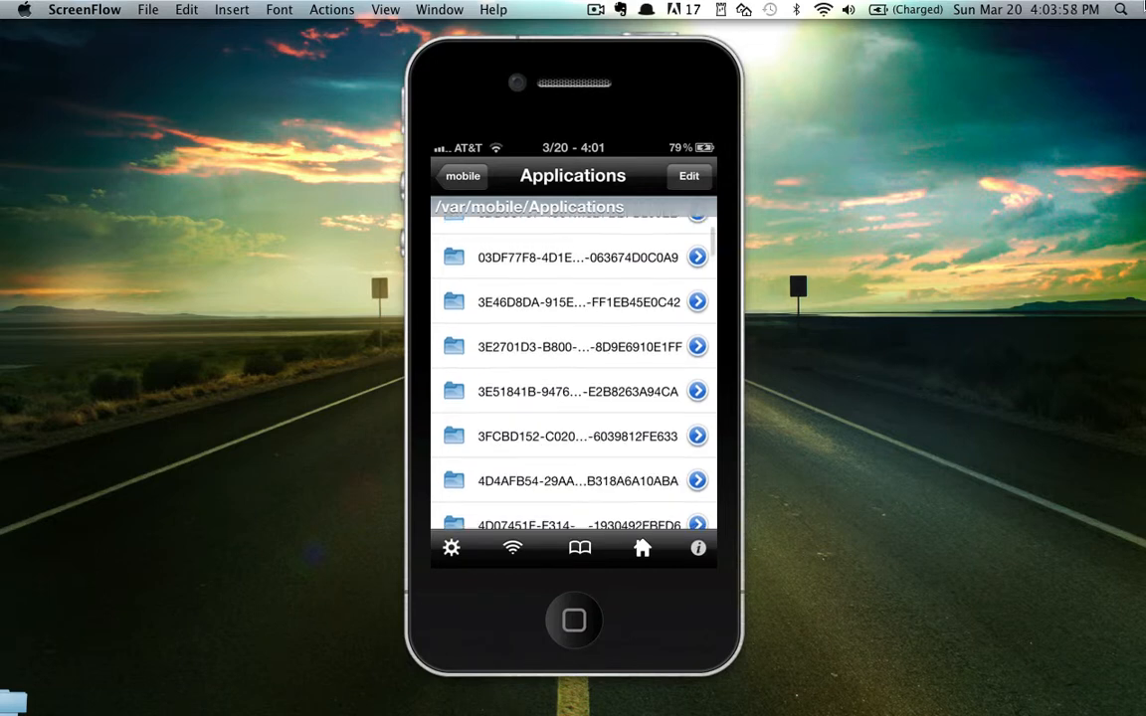
left_click(572, 390)
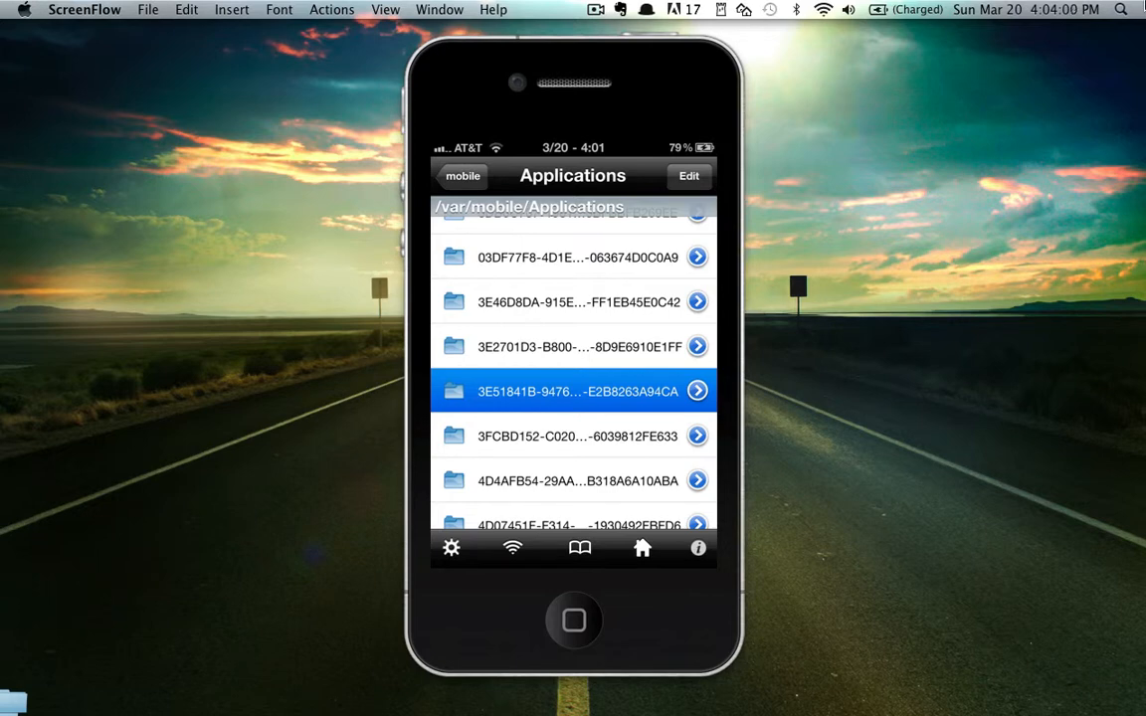
left_click(573, 389)
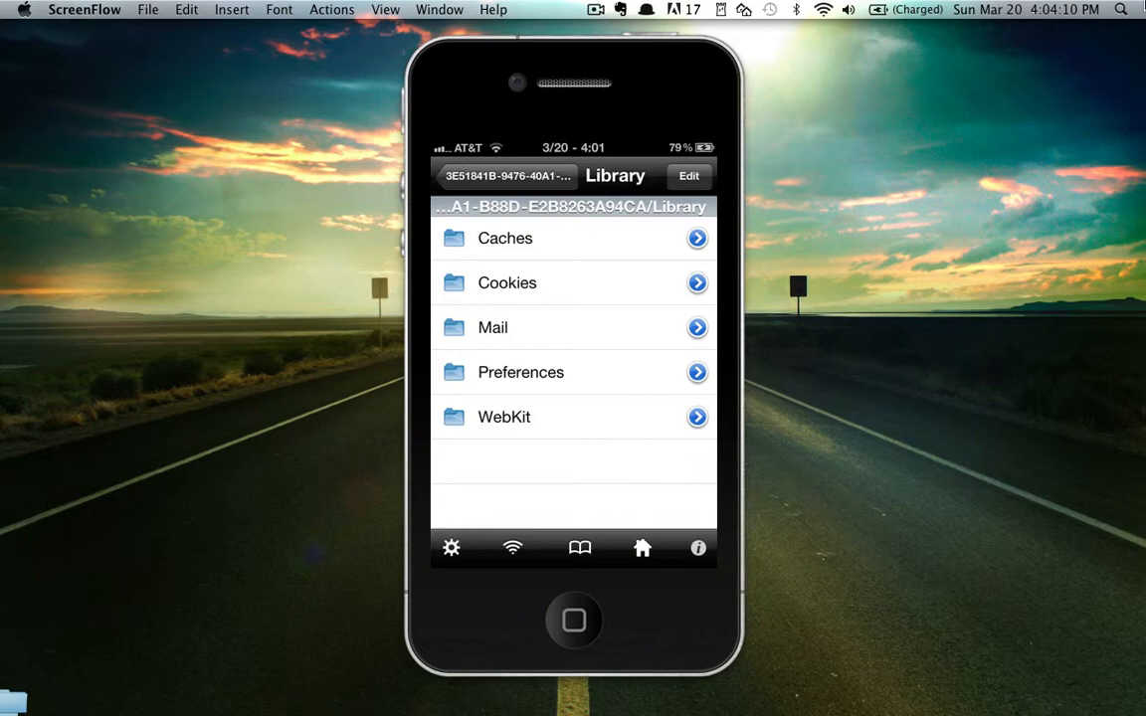
Enter Preferences and bring up the open-with choices for the DoodleJump plist
left_click(520, 372)
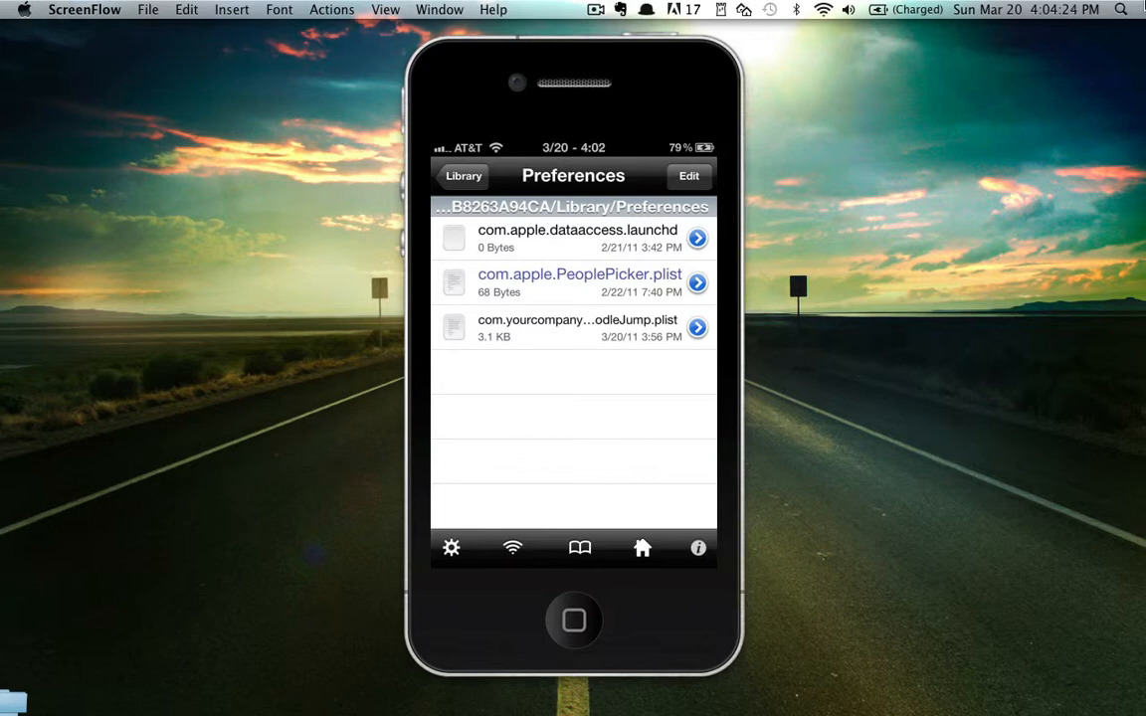
left_click(574, 329)
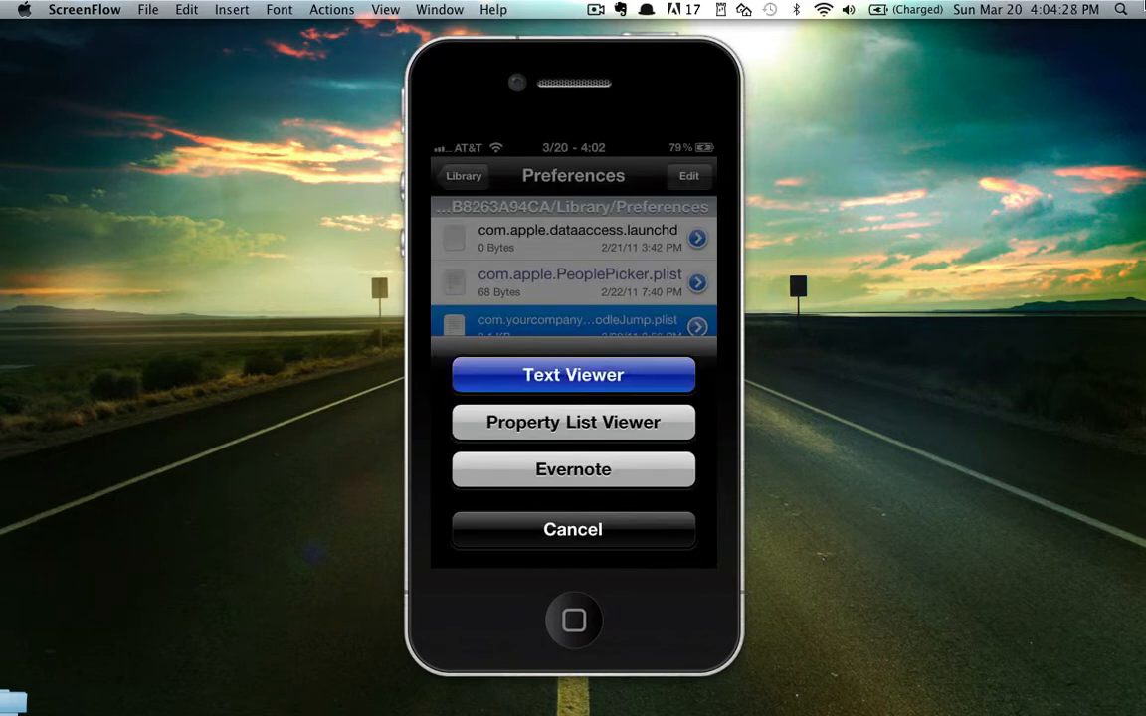
View the plist in Text Viewer at DoodleJumpLocalHScores and switch it to edit mode
left_click(572, 374)
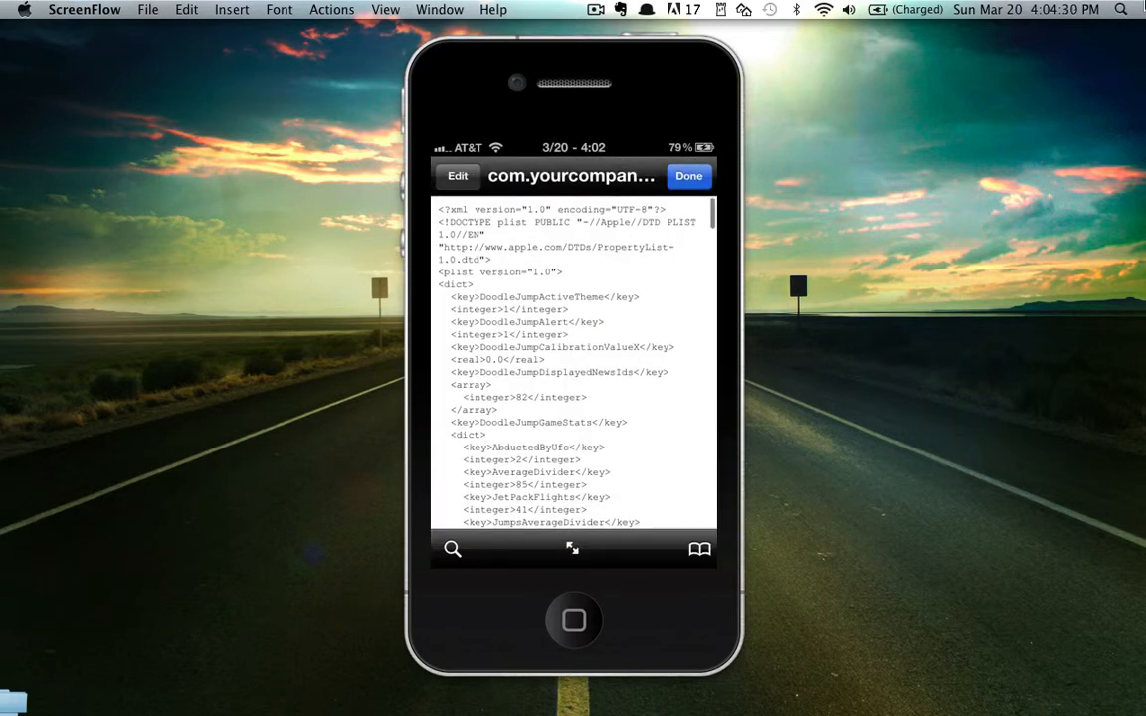
scroll("down", 3)
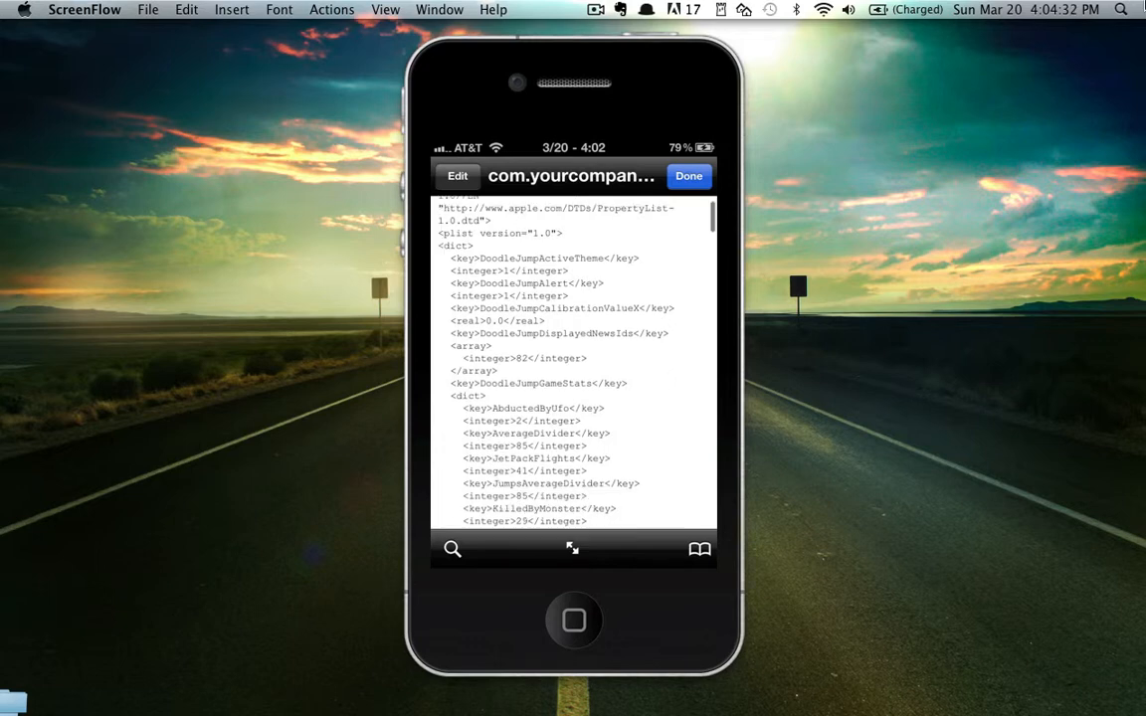
scroll("down", 3)
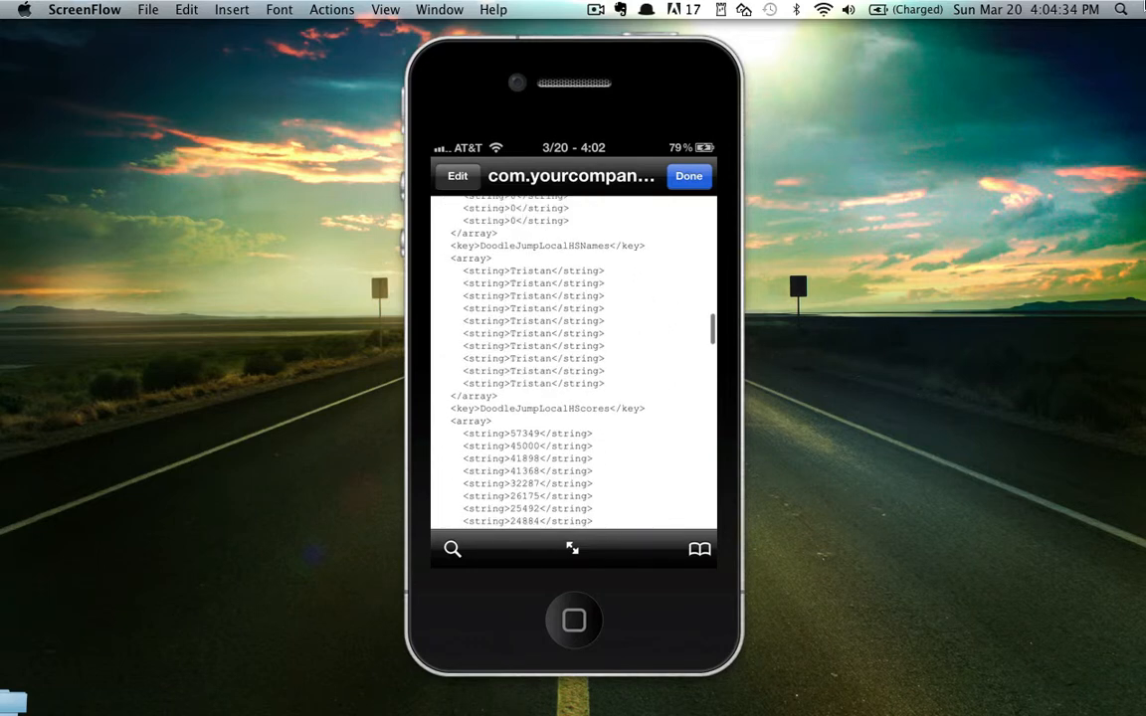
scroll("down", 3)
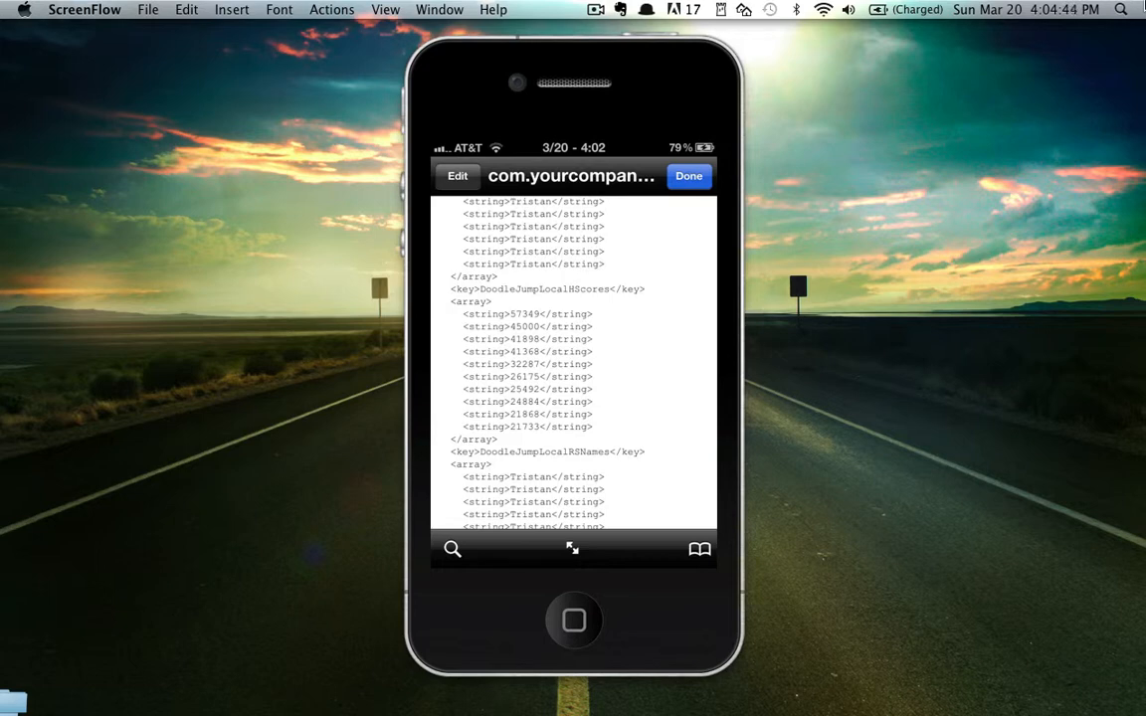
left_click(457, 177)
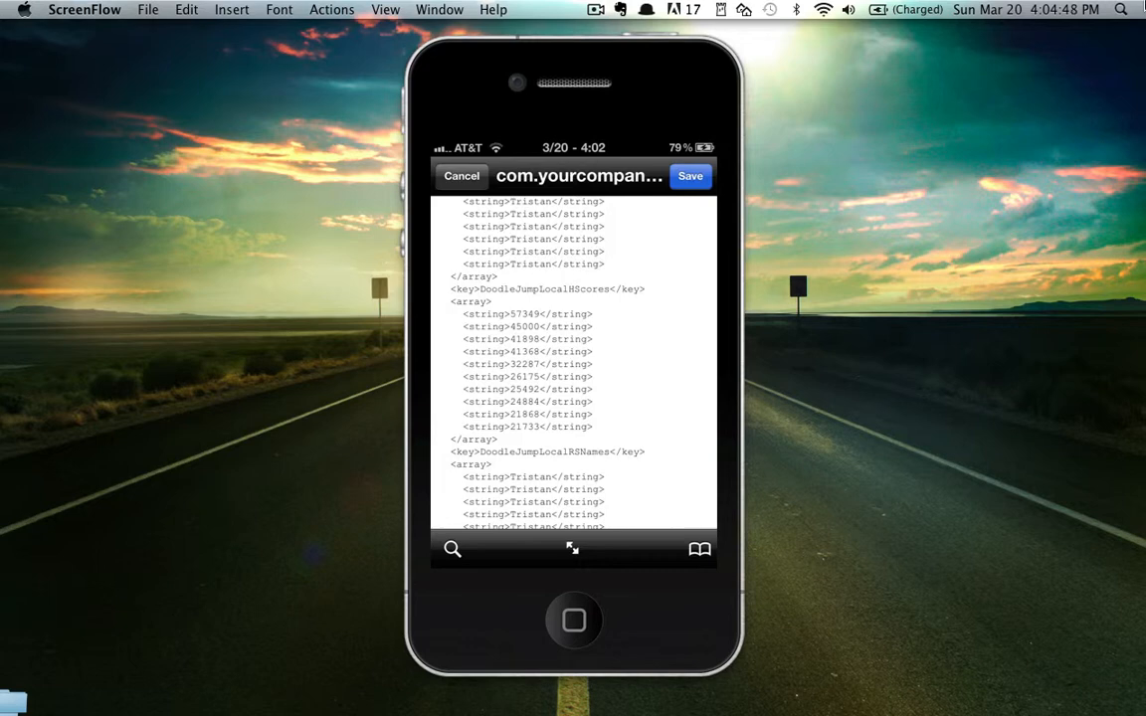
Change the second local high score string from 45000 to 45048382 and save the plist
left_click(537, 268)
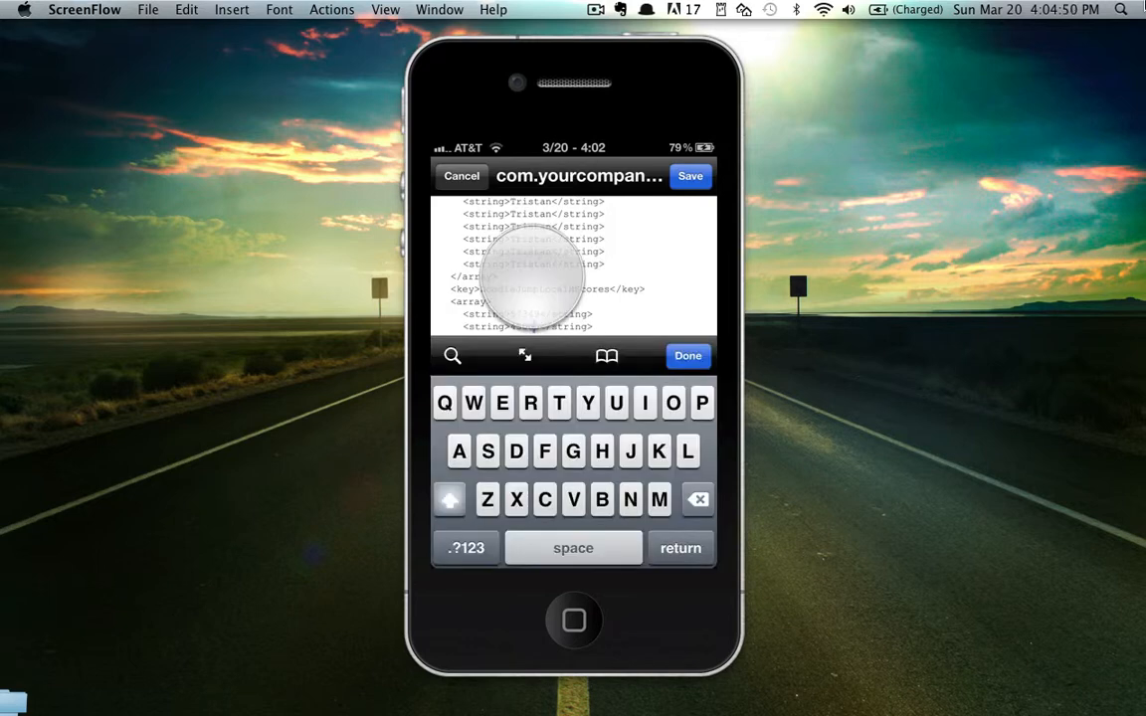
left_click(533, 299)
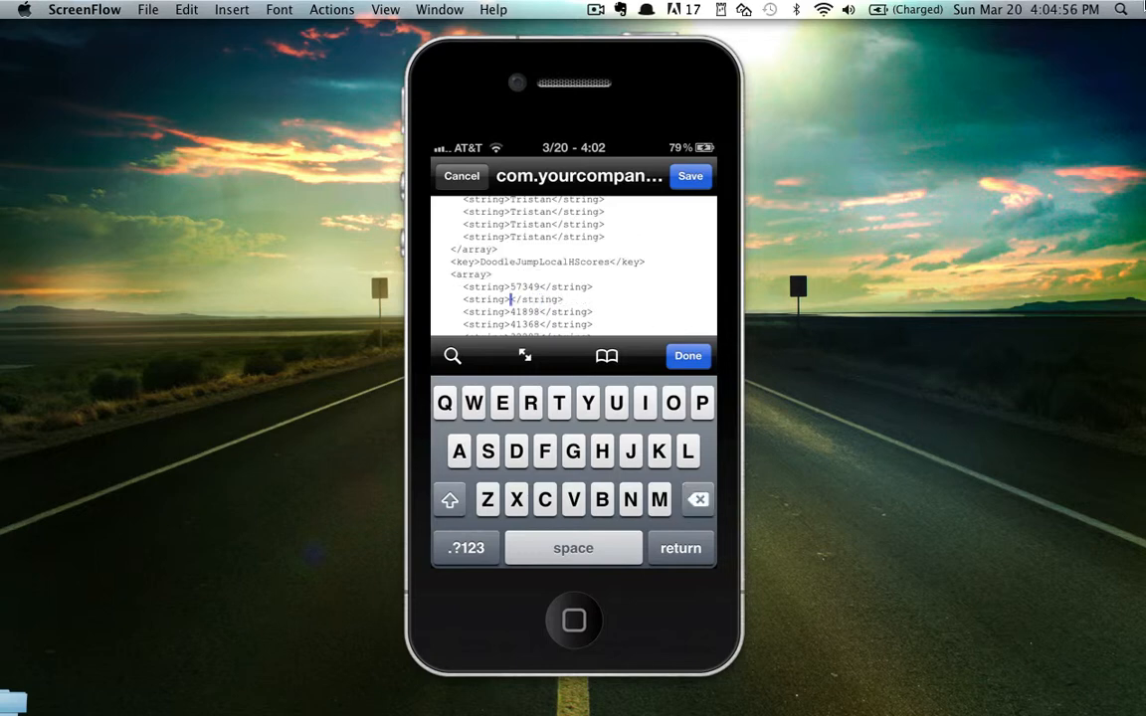
left_click(464, 549)
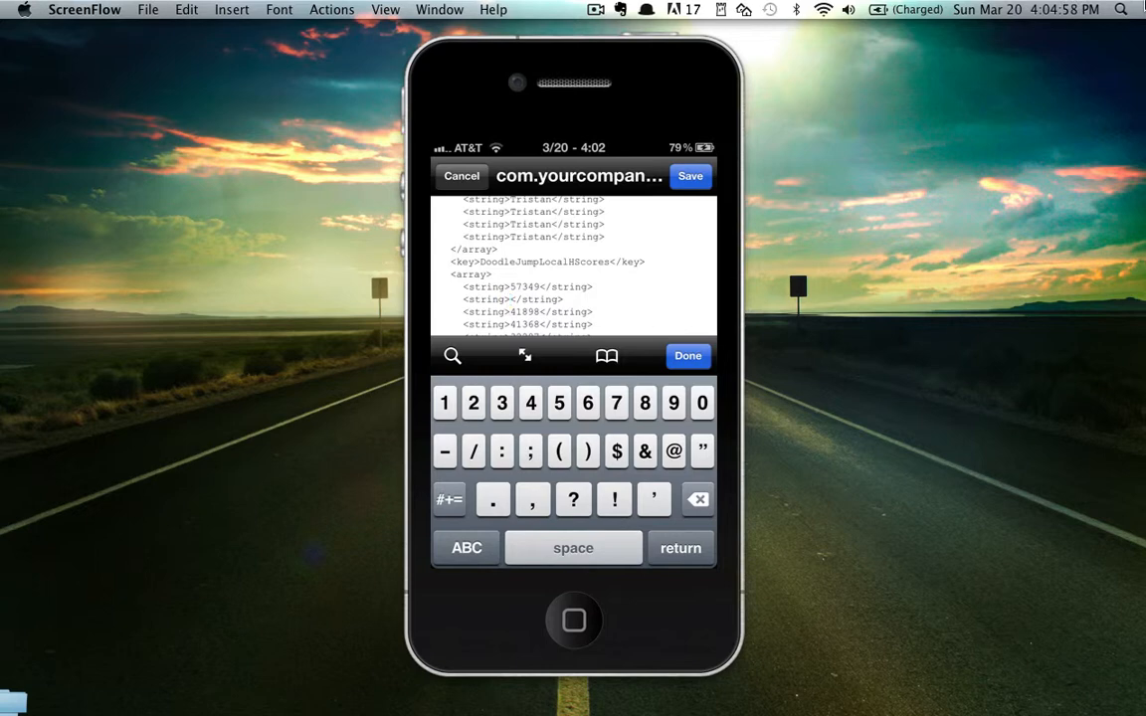
left_click(644, 403)
type("45048382")
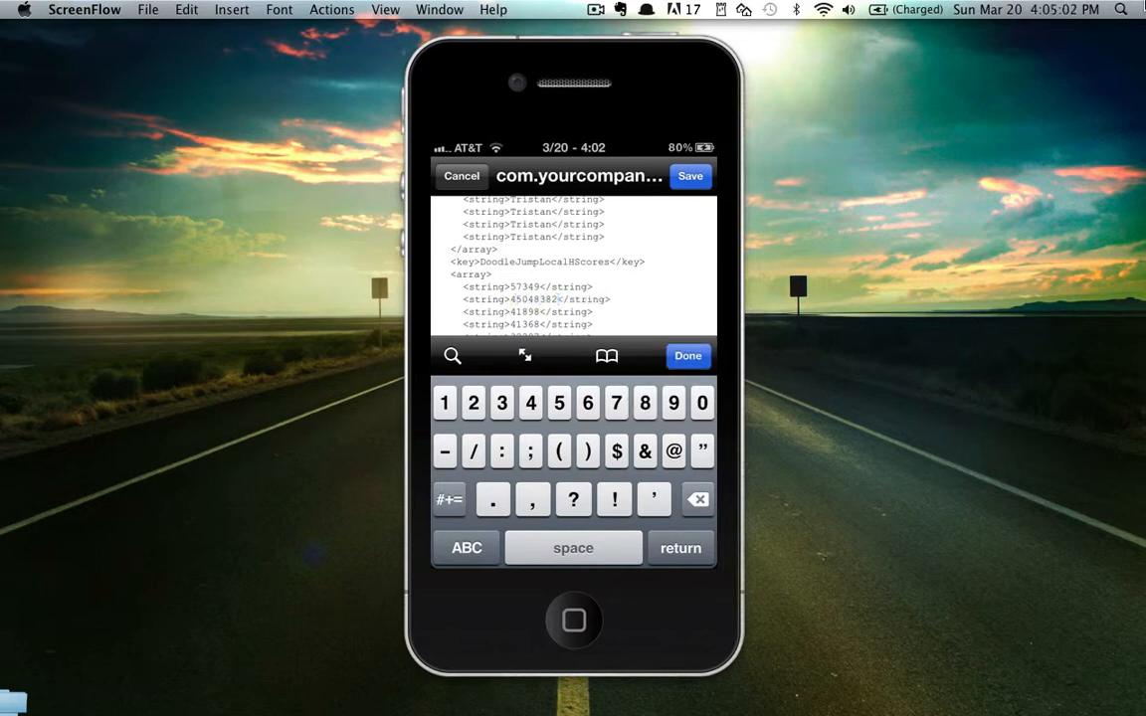
left_click(688, 355)
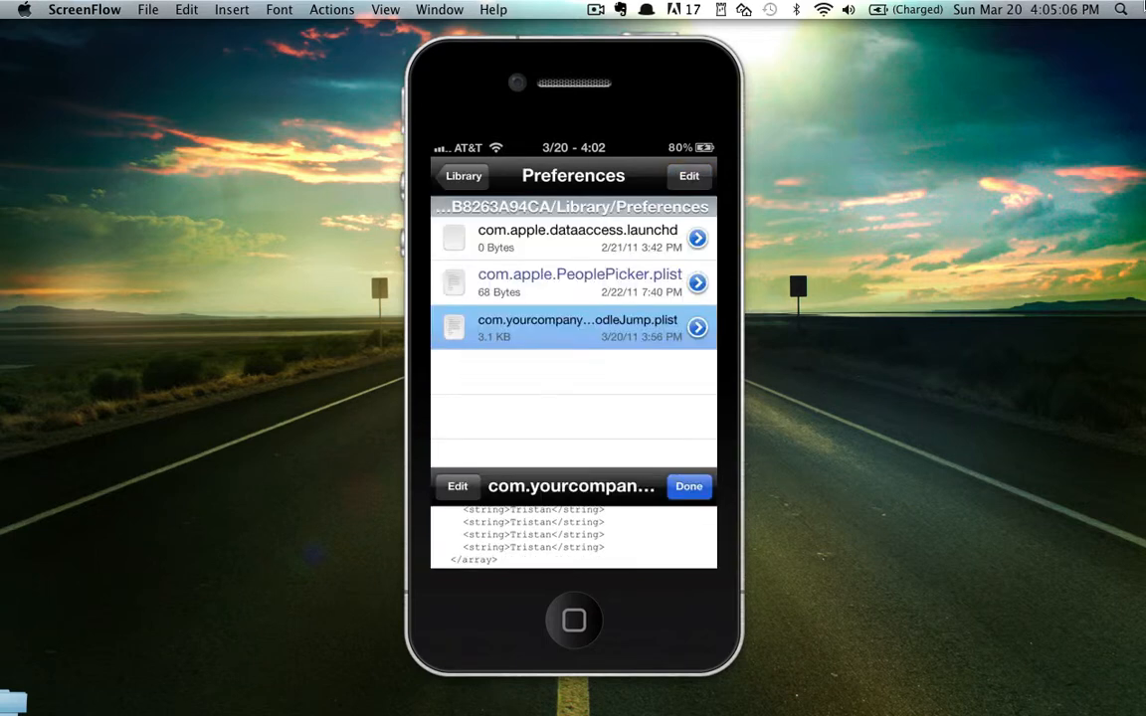
Launch Doodle Jump via Spotlight and show its local scores listing 45,048,382 second
left_click(688, 487)
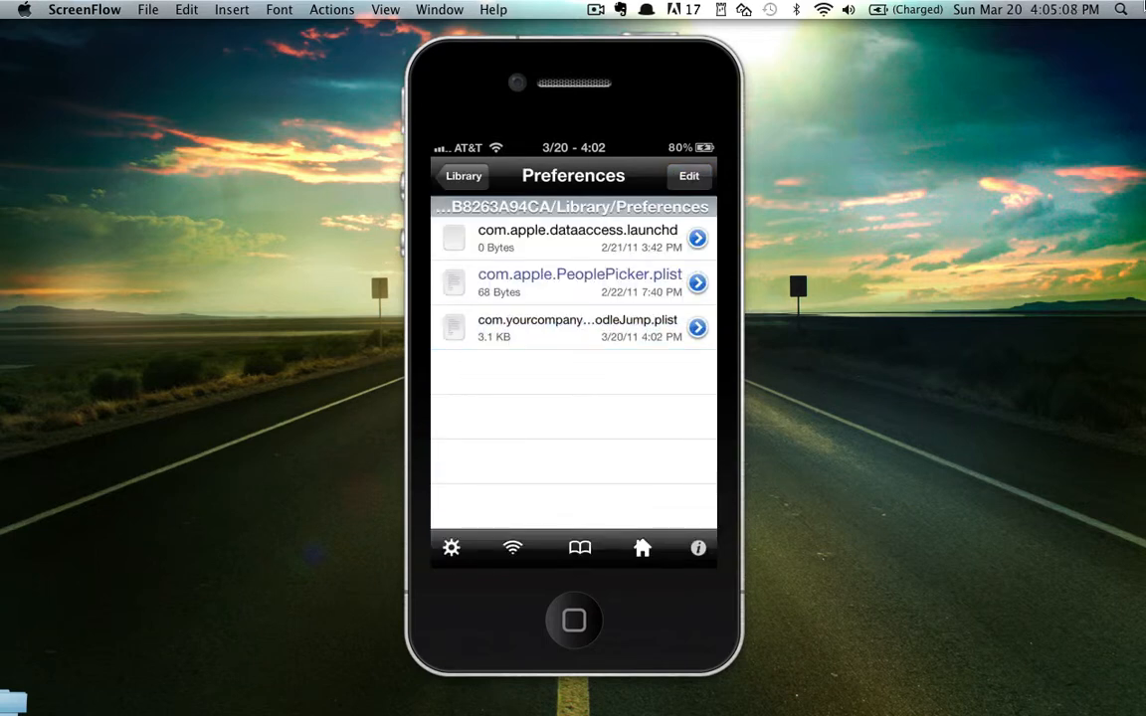
left_click(574, 626)
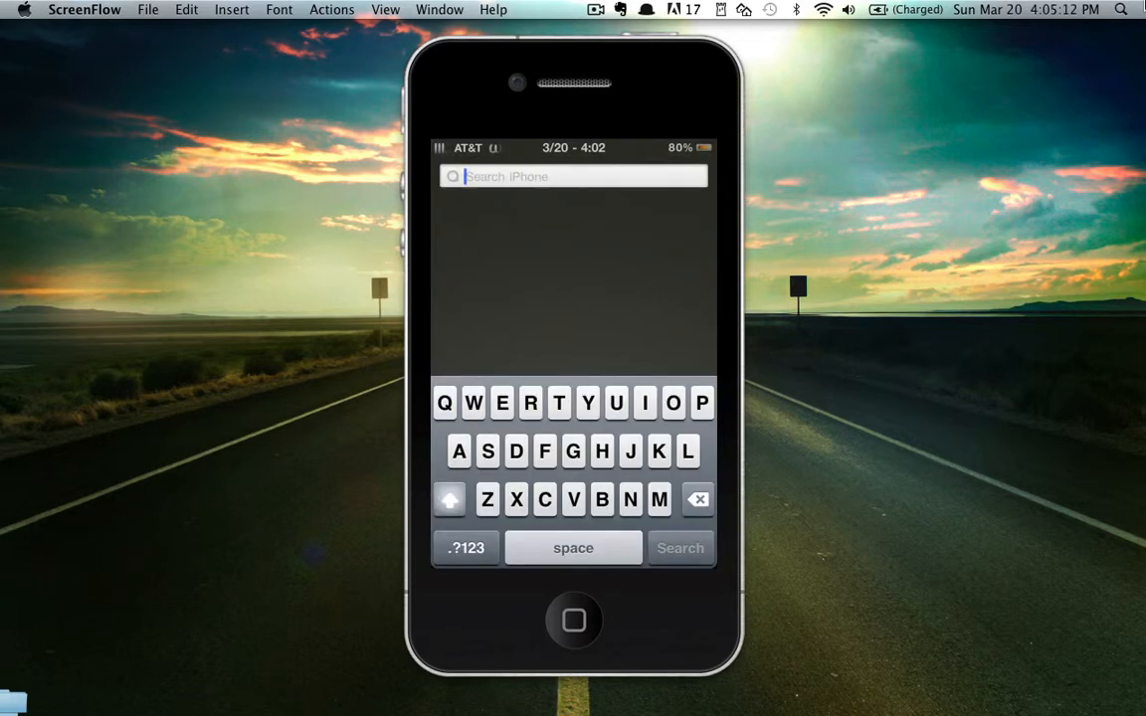
type("Do")
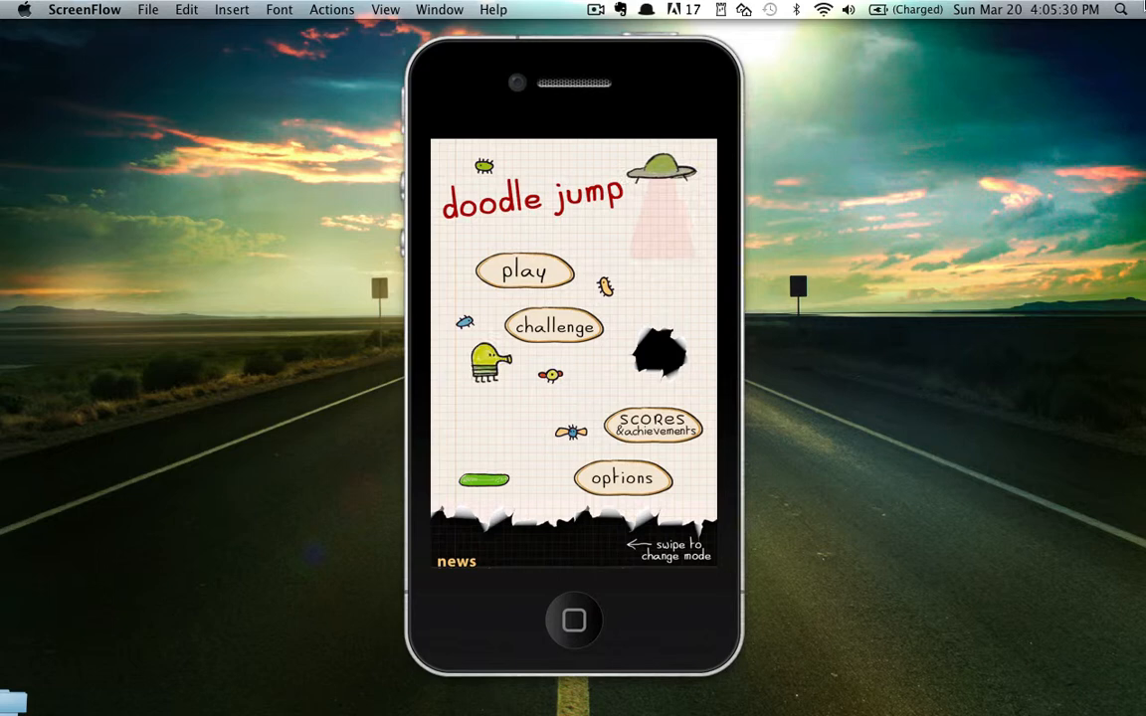
left_click(654, 428)
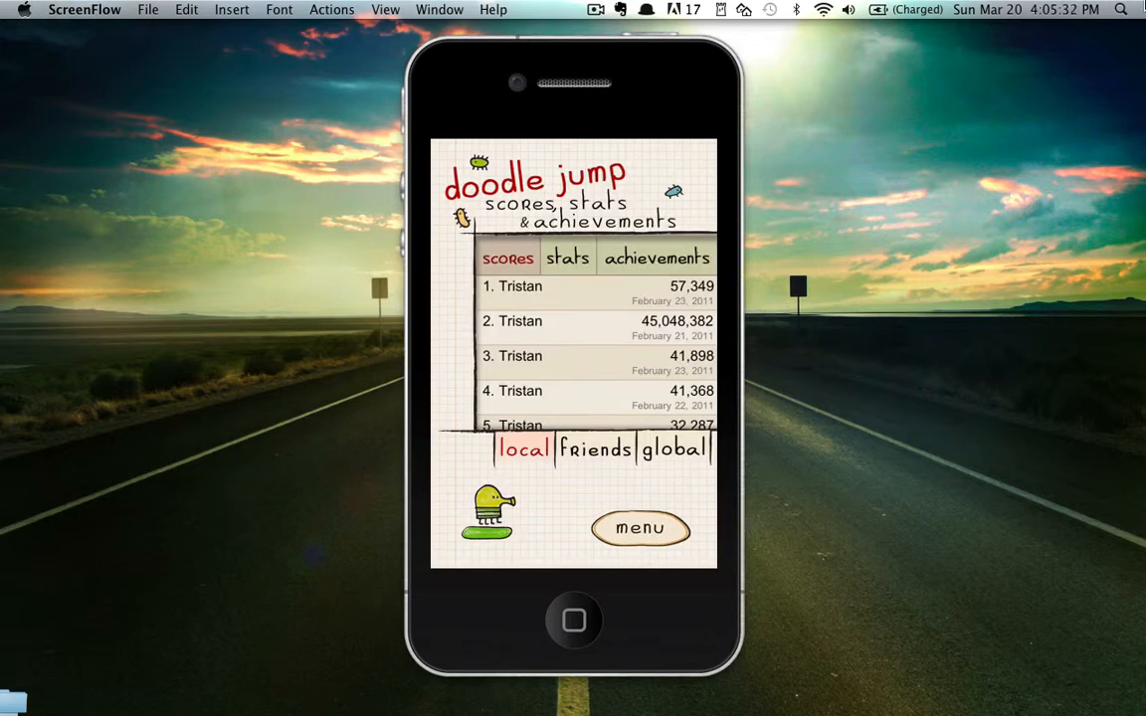